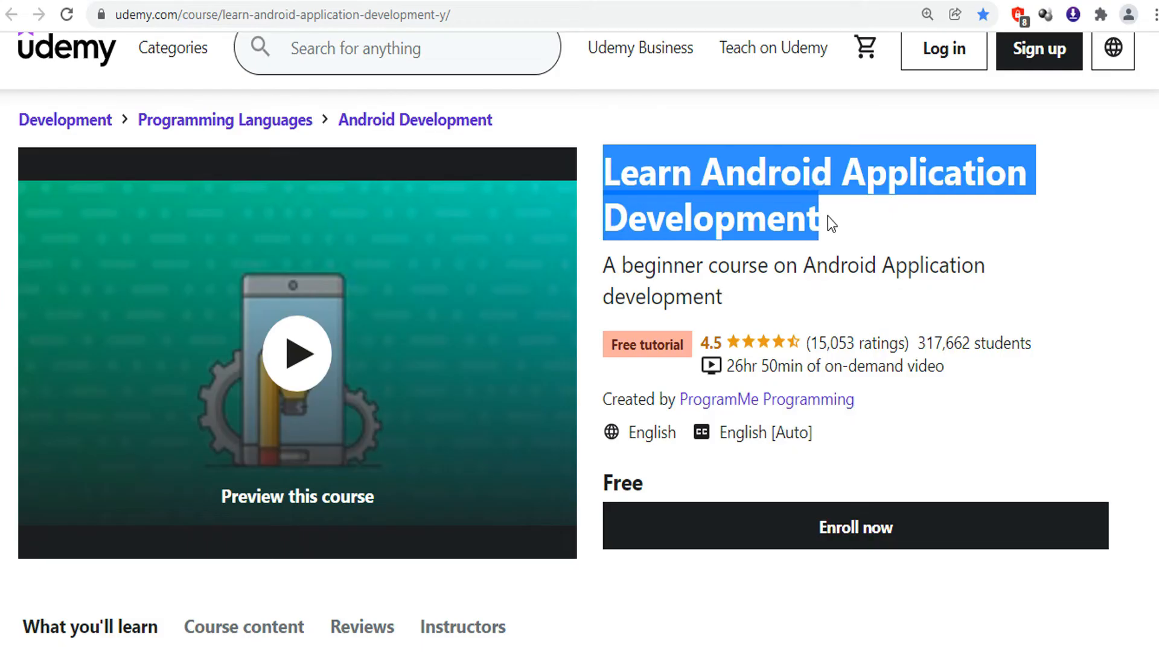
pyautogui.moveTo(840, 226)
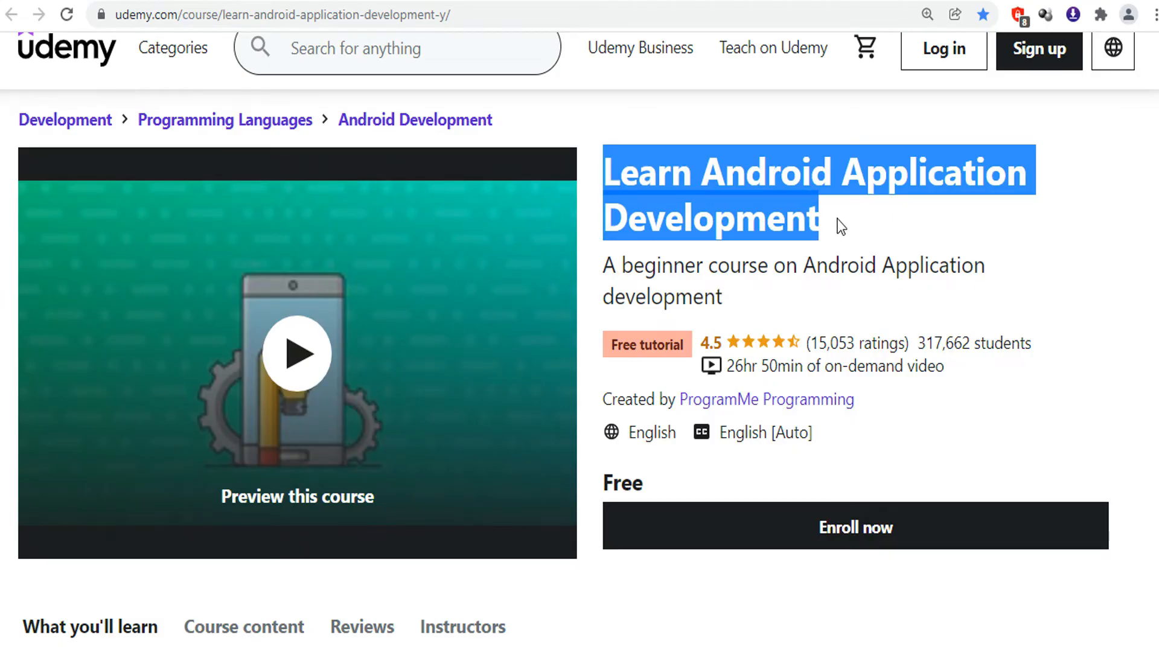
pyautogui.moveTo(605, 276)
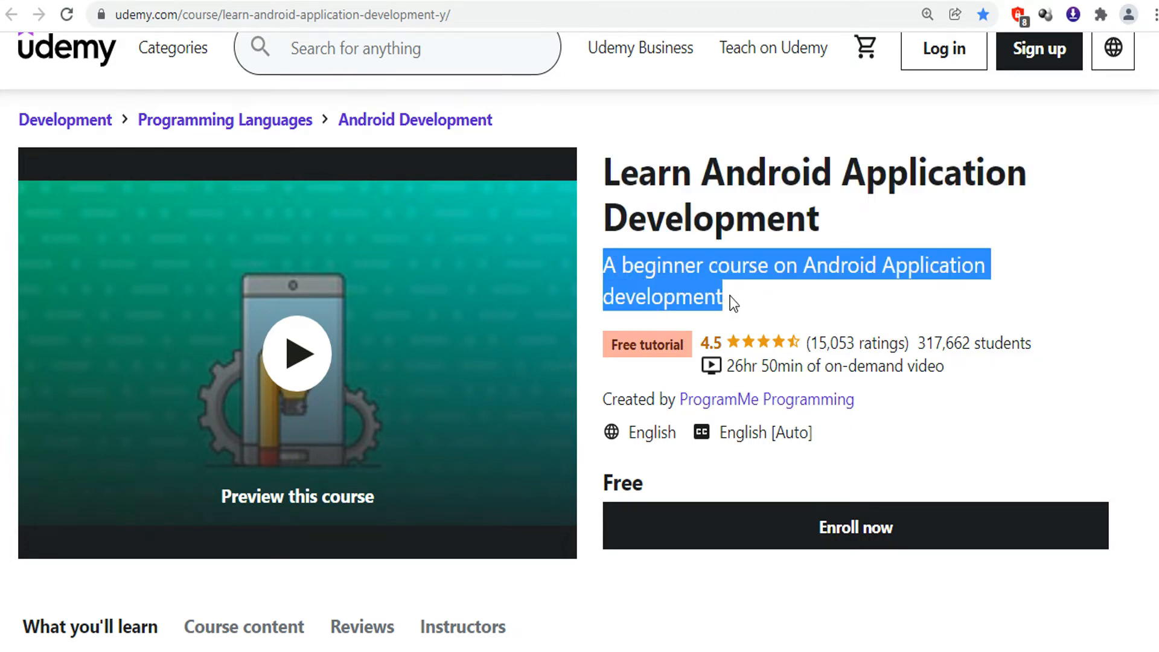
pyautogui.moveTo(754, 369)
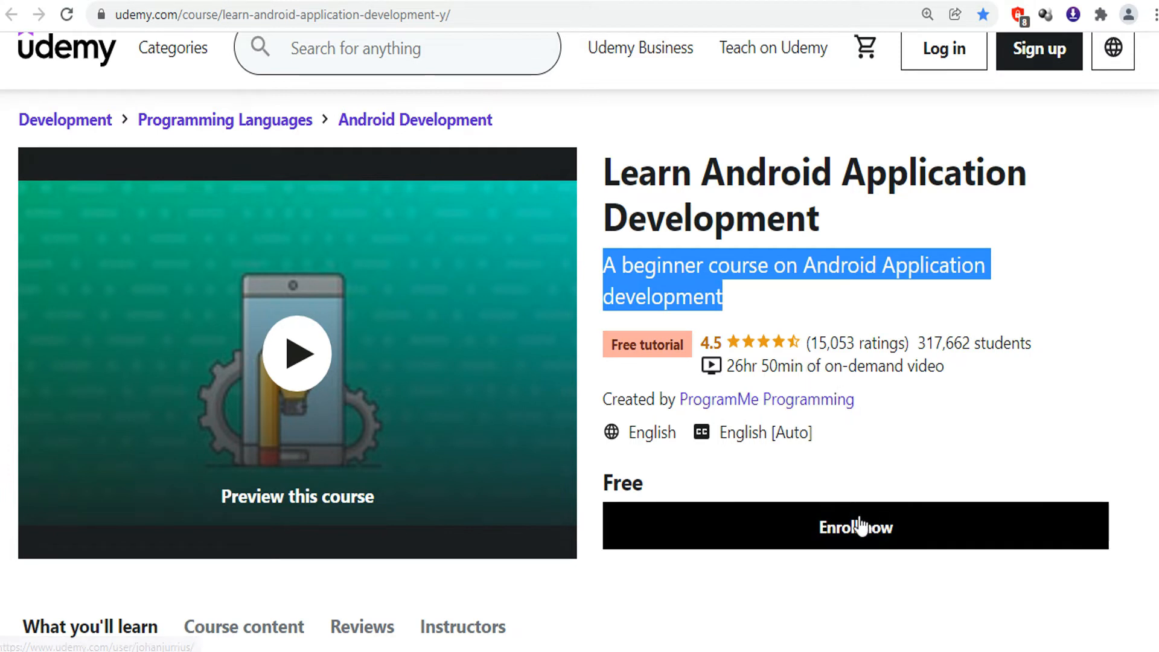
pyautogui.moveTo(231, 246)
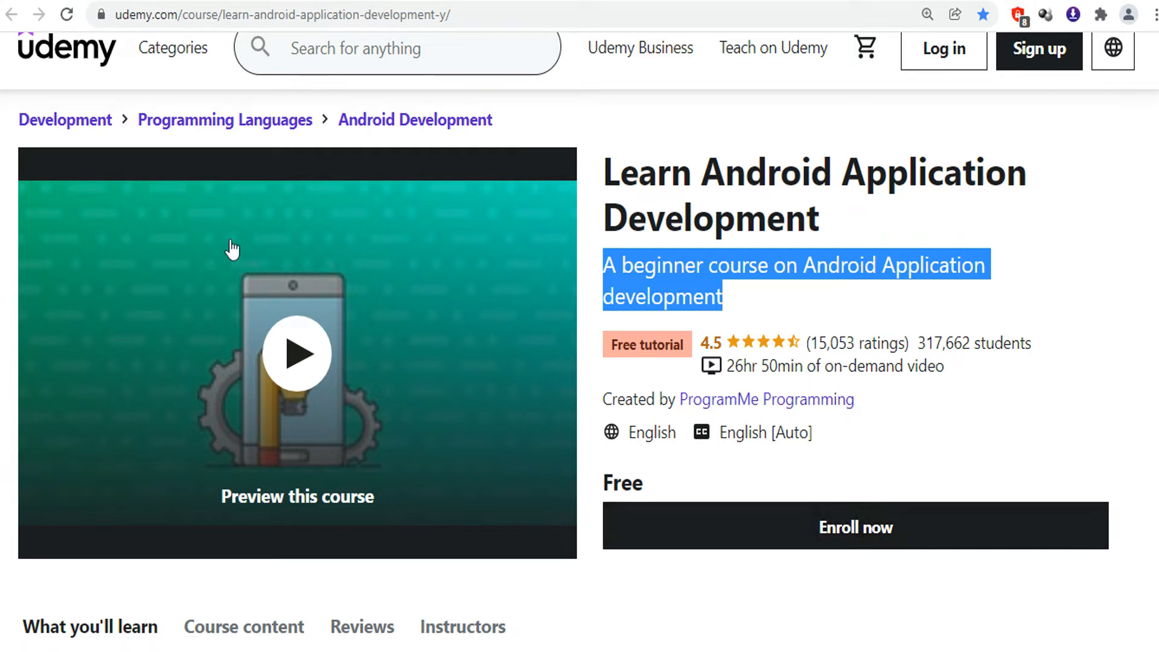
pyautogui.moveTo(83, 72)
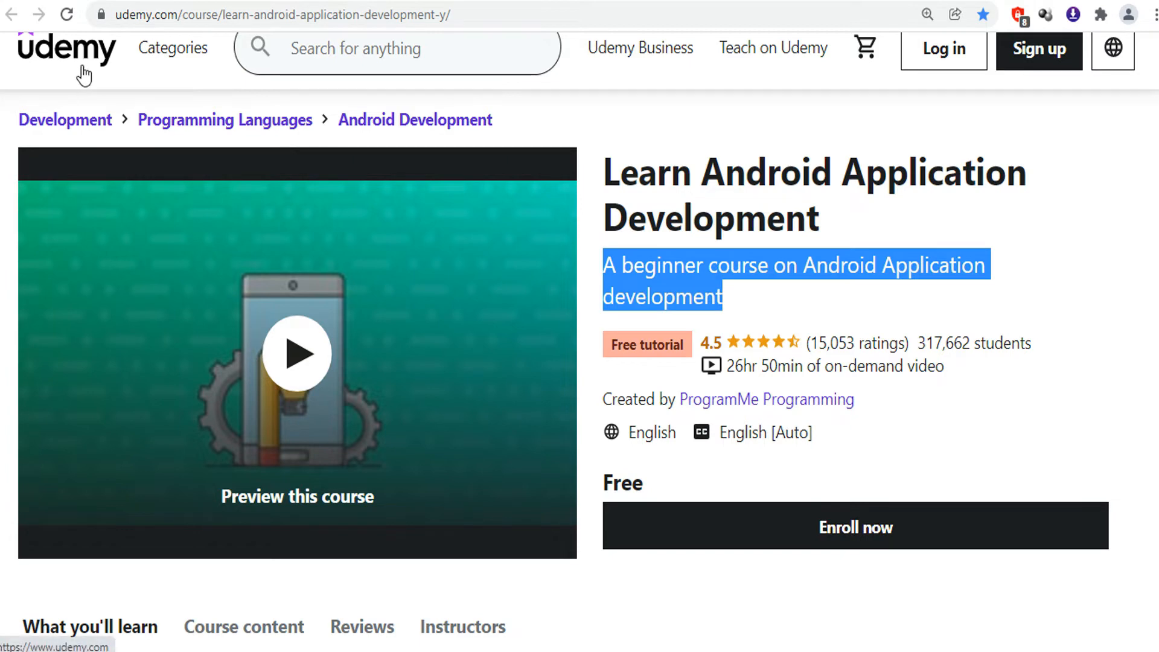
# Review the What you'll learn list, highlighting the Explicit and Implicit Intents outcome, then clear it
pyautogui.scroll(-3)
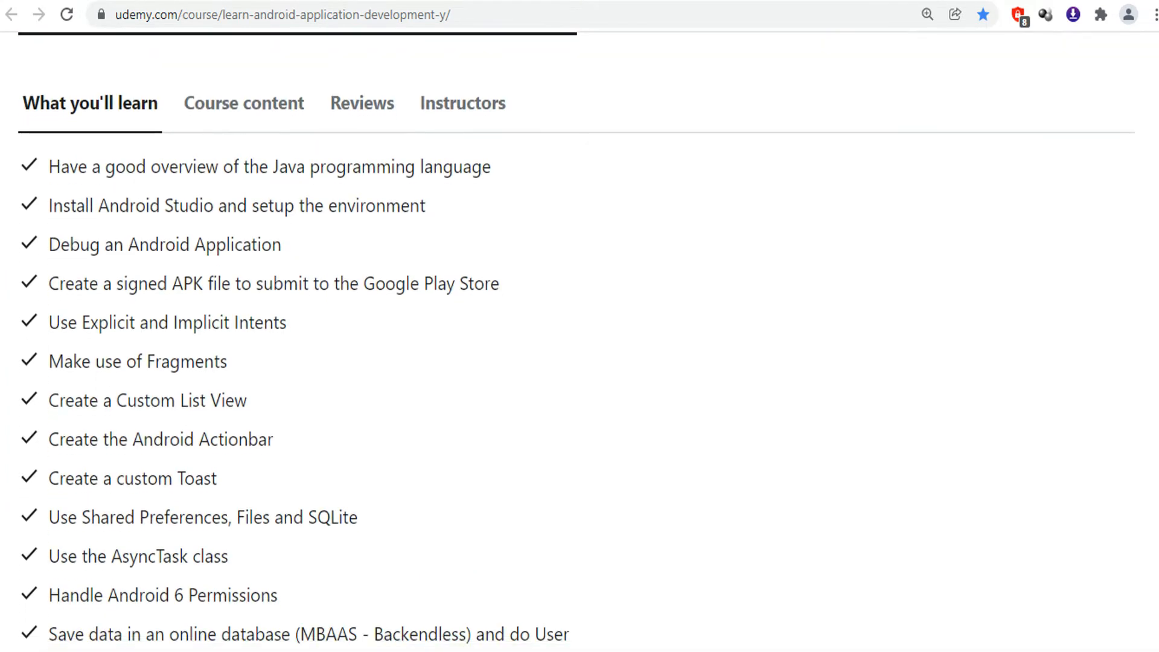
pyautogui.scroll(3)
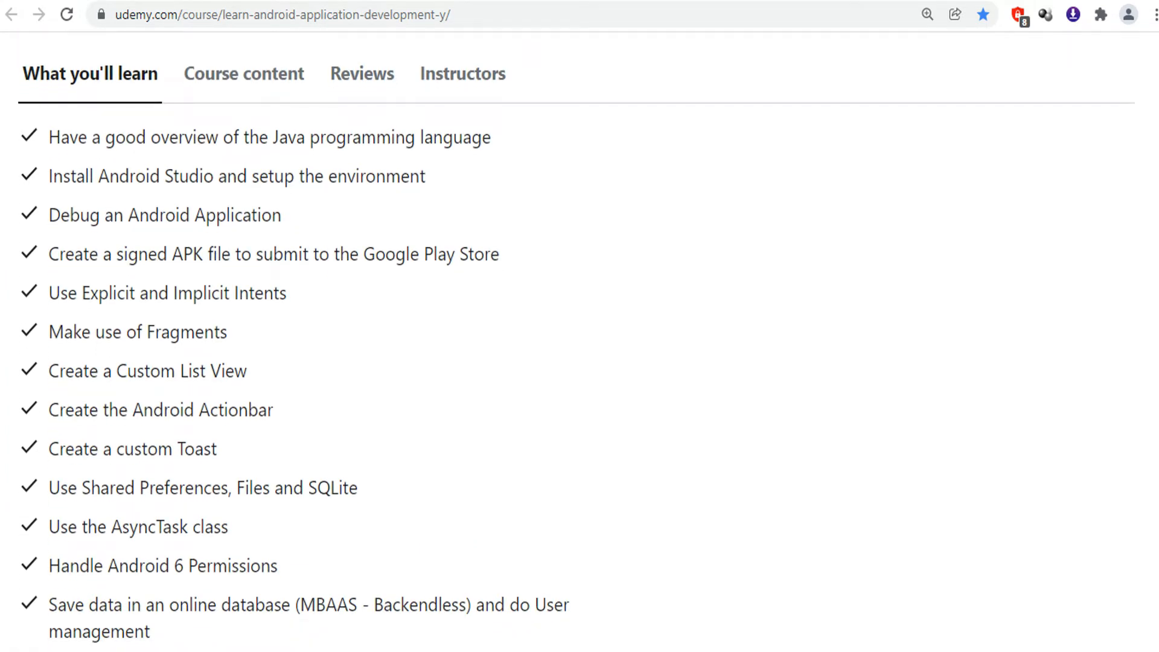
pyautogui.moveTo(57, 177)
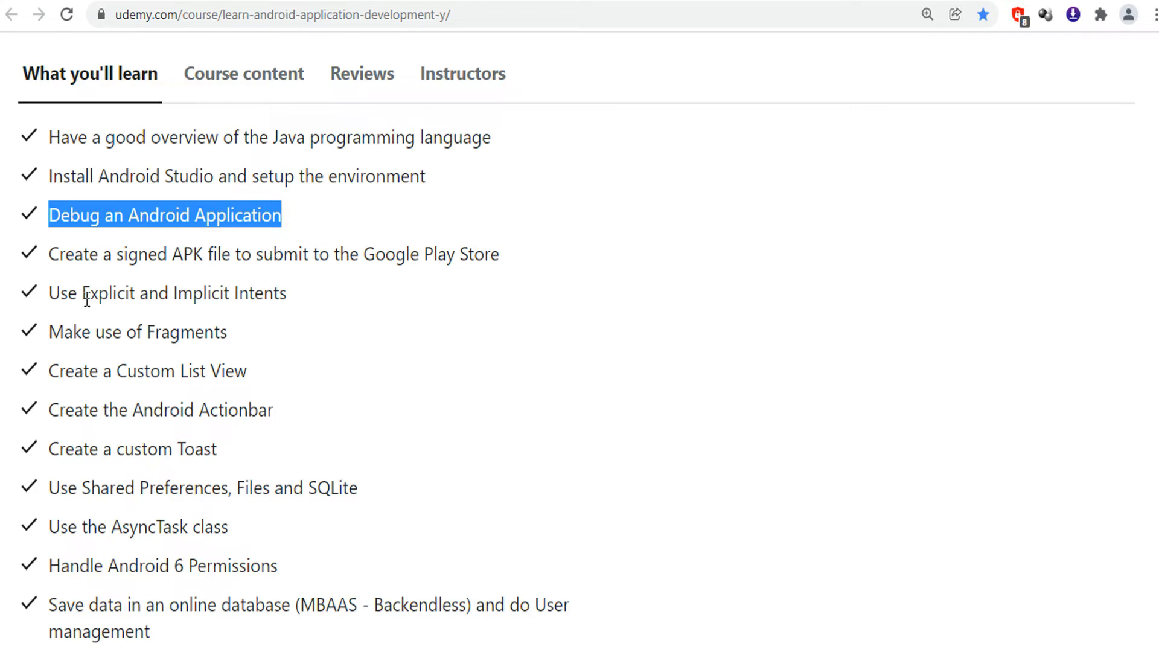
pyautogui.doubleClick(184, 292)
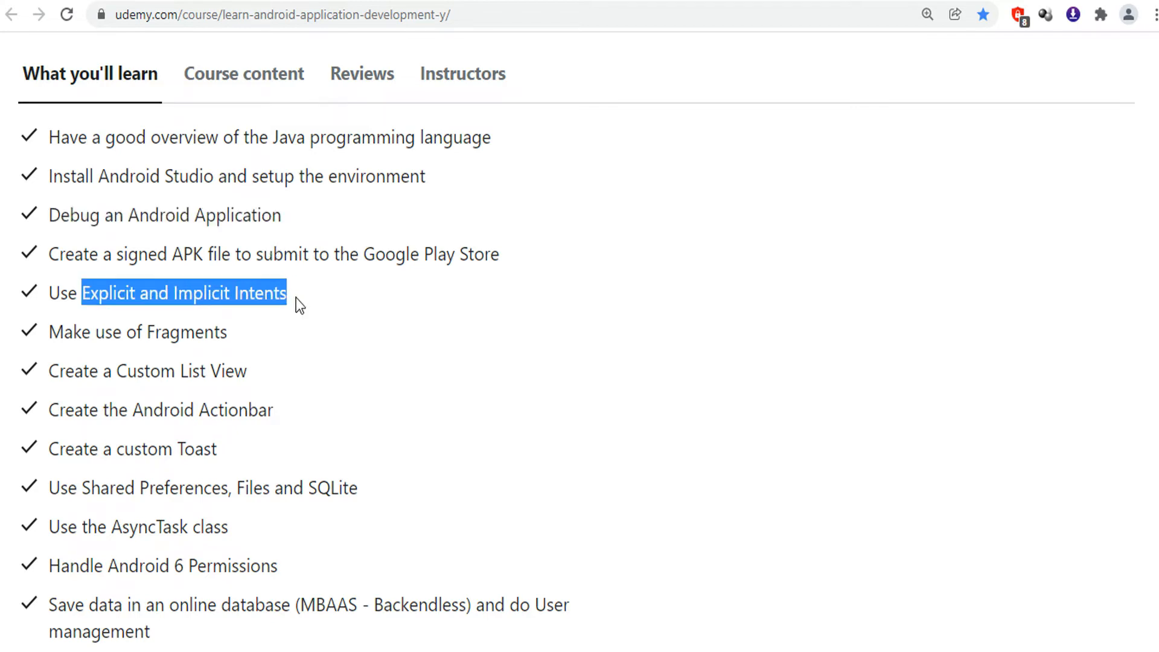
pyautogui.moveTo(300, 333)
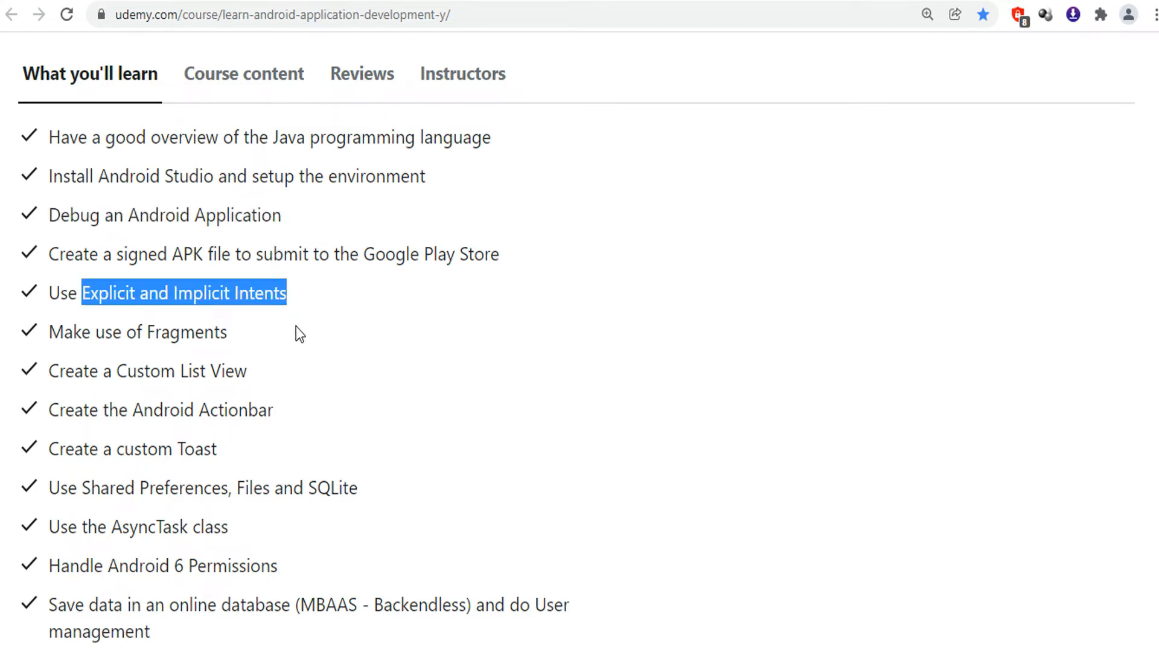
pyautogui.click(243, 74)
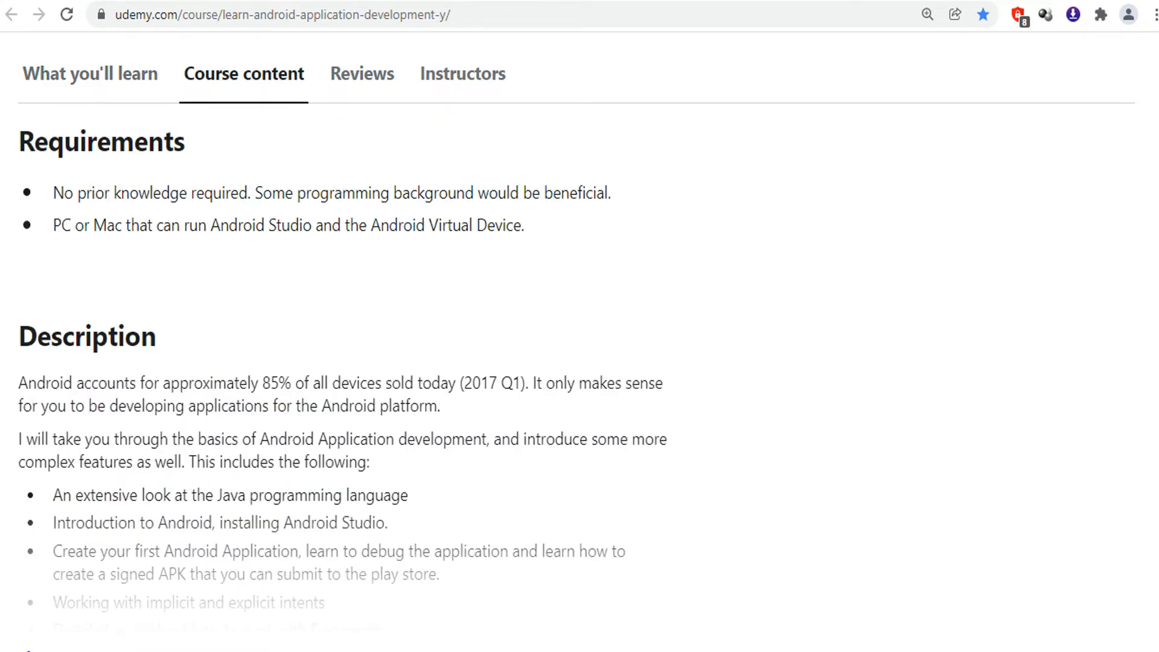
# Scroll through the Description into Course content, past the Java Basics lectures to the remaining sections
pyautogui.scroll(-3)
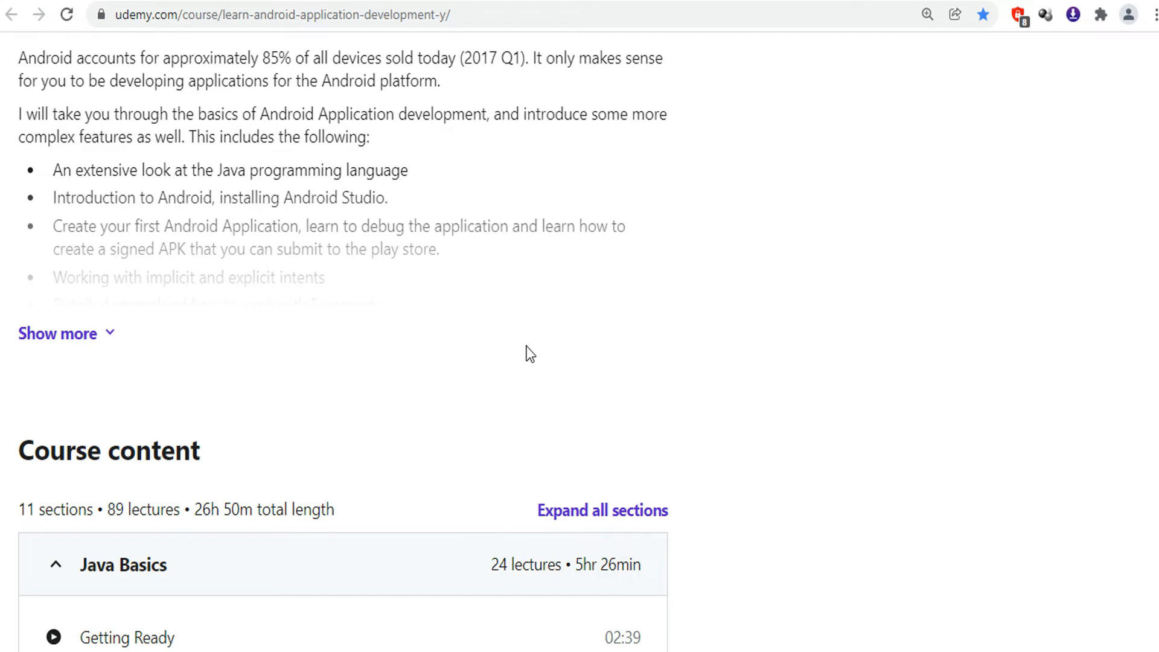
pyautogui.scroll(-3)
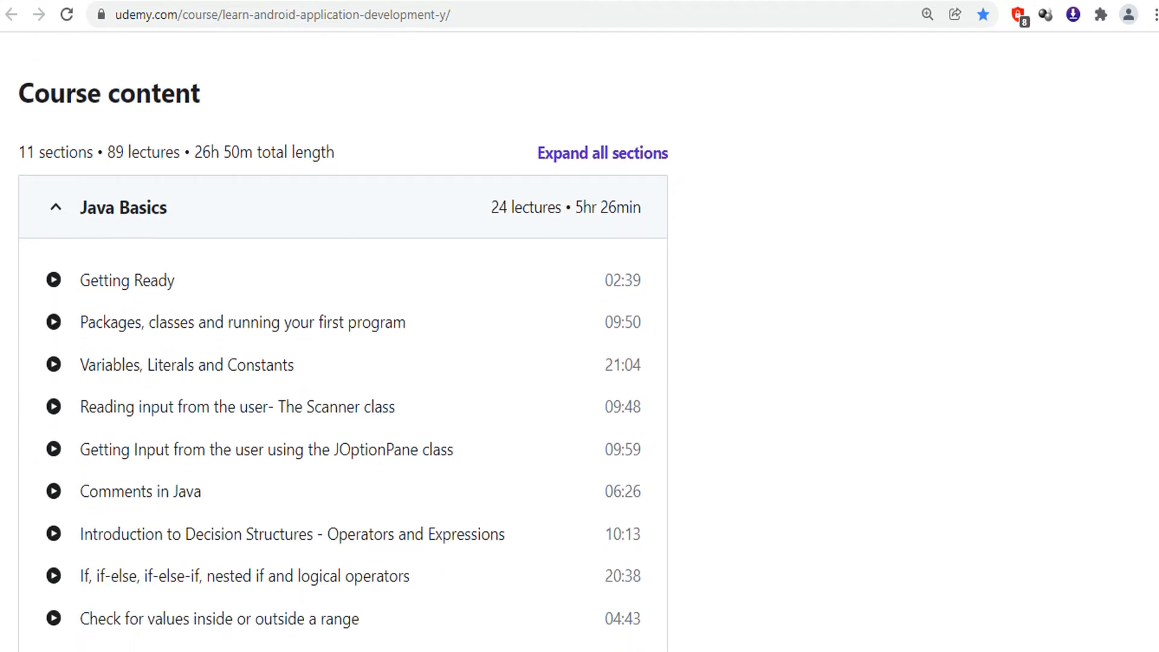
pyautogui.scroll(-3)
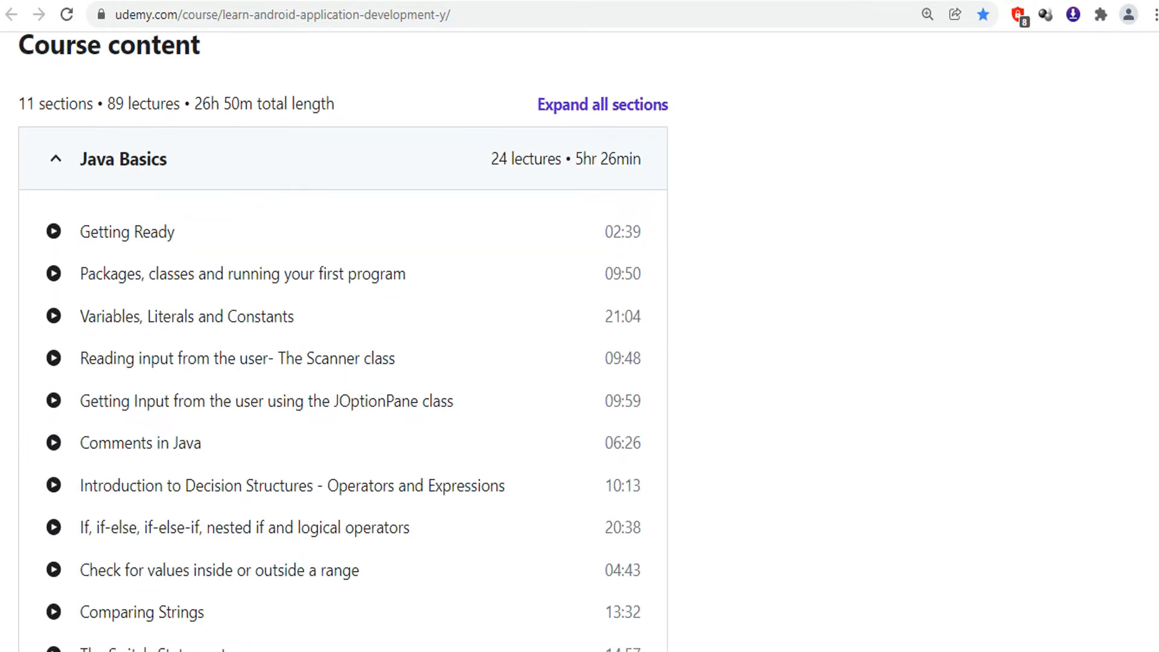
pyautogui.scroll(-3)
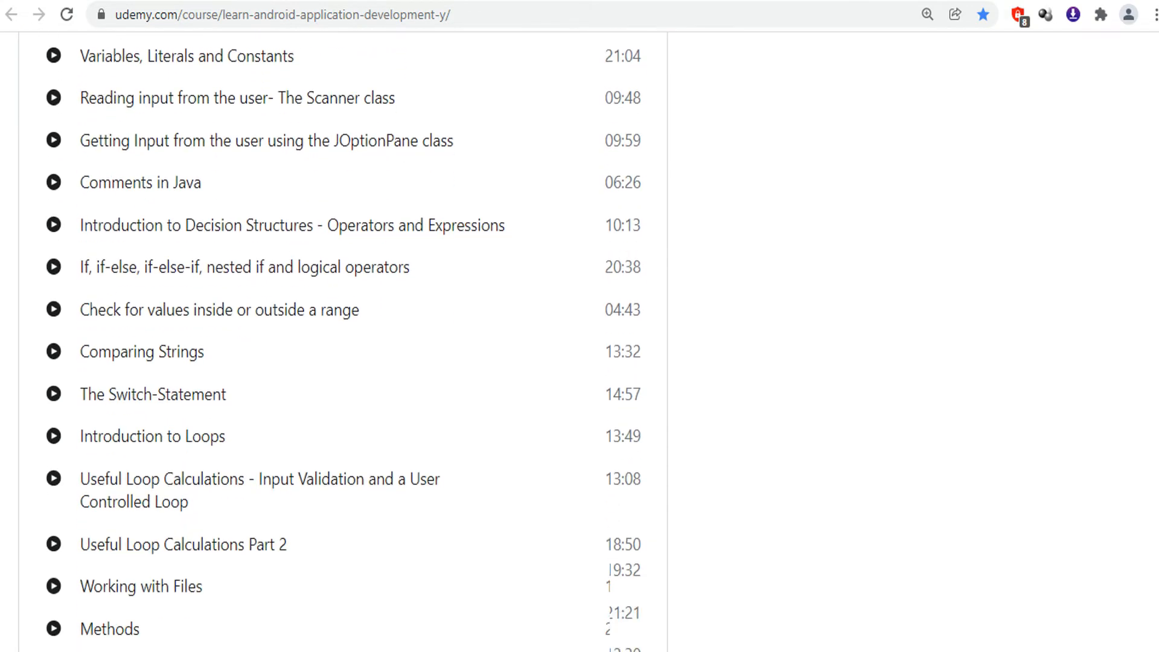
pyautogui.scroll(-3)
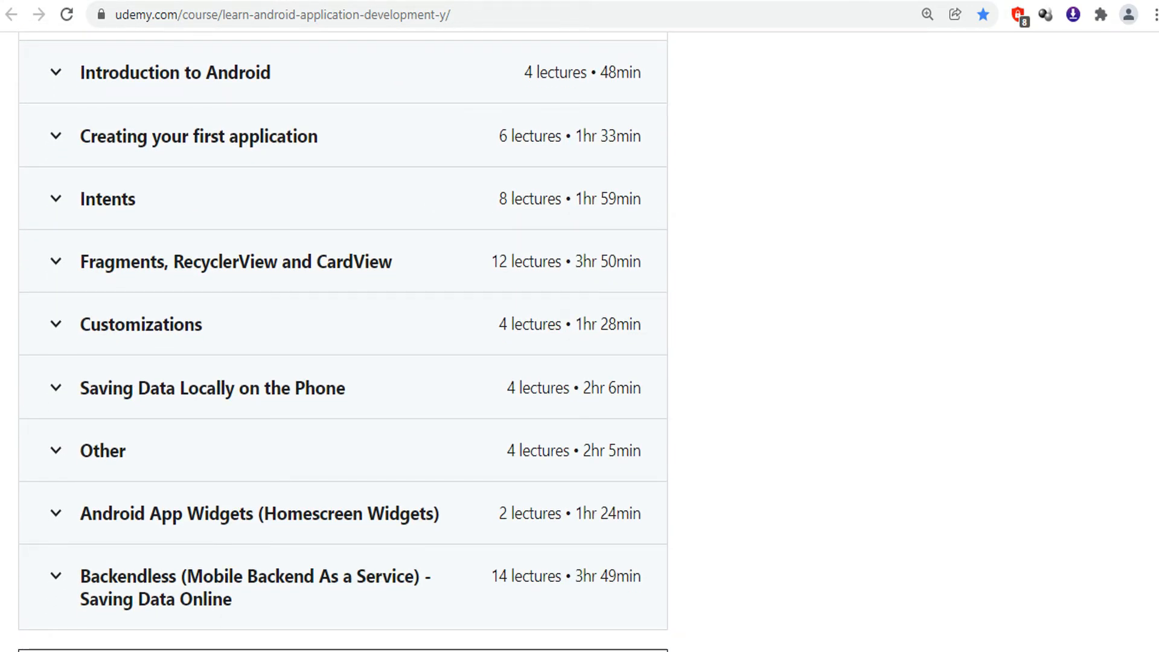
pyautogui.moveTo(979, 641)
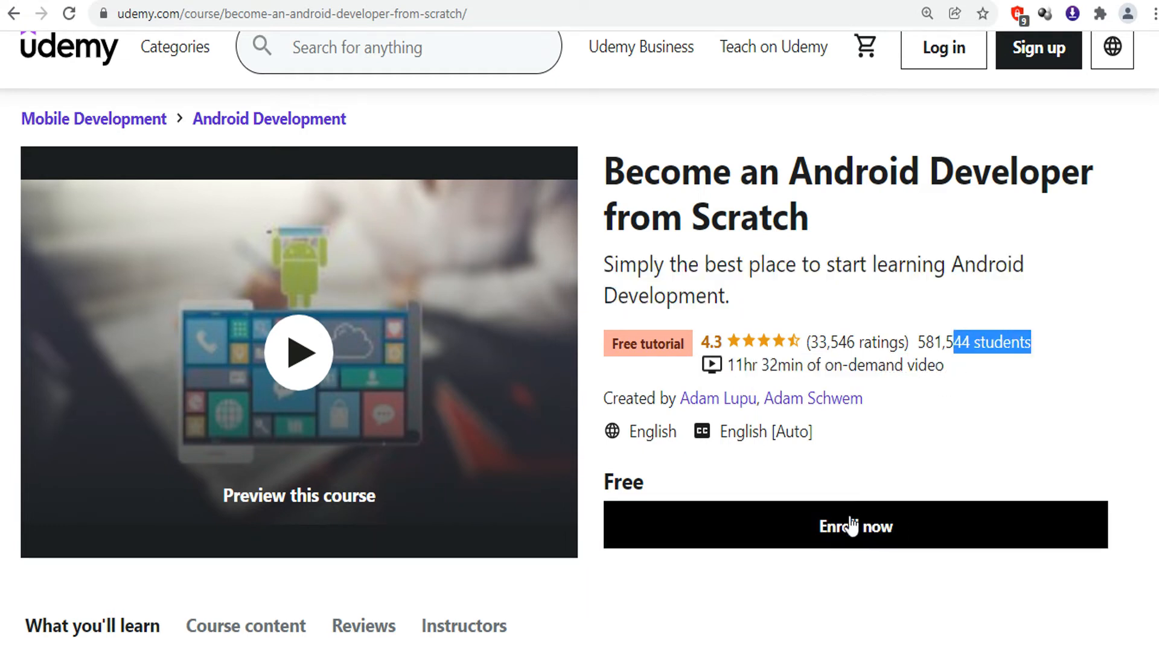
pyautogui.moveTo(229, 334)
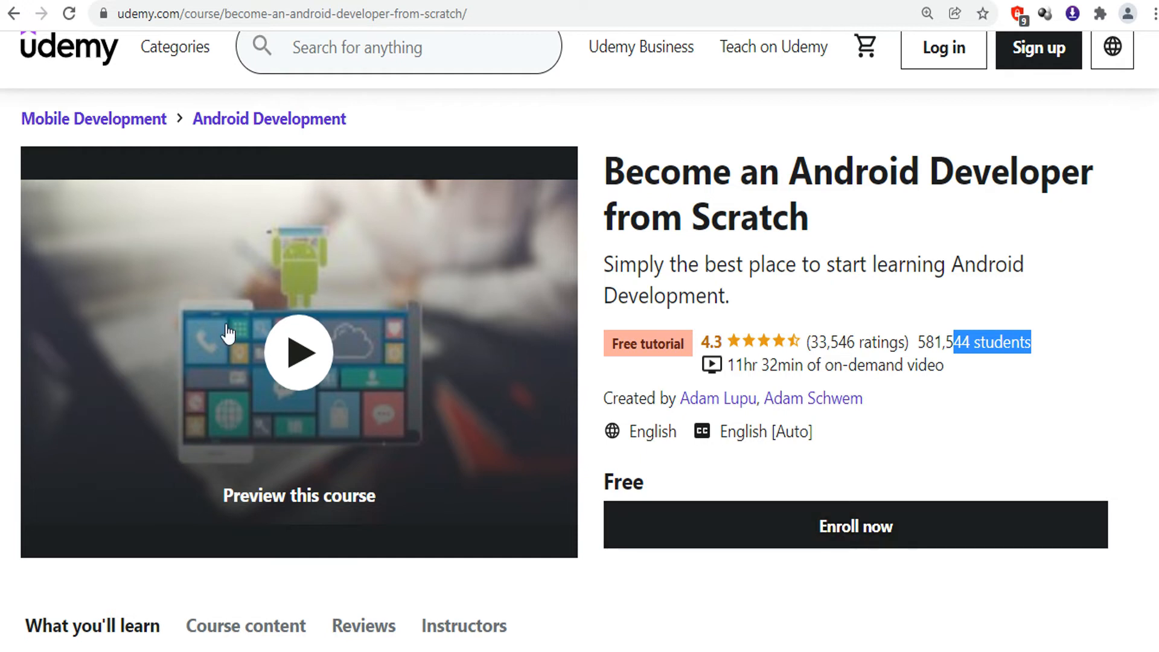
pyautogui.moveTo(83, 72)
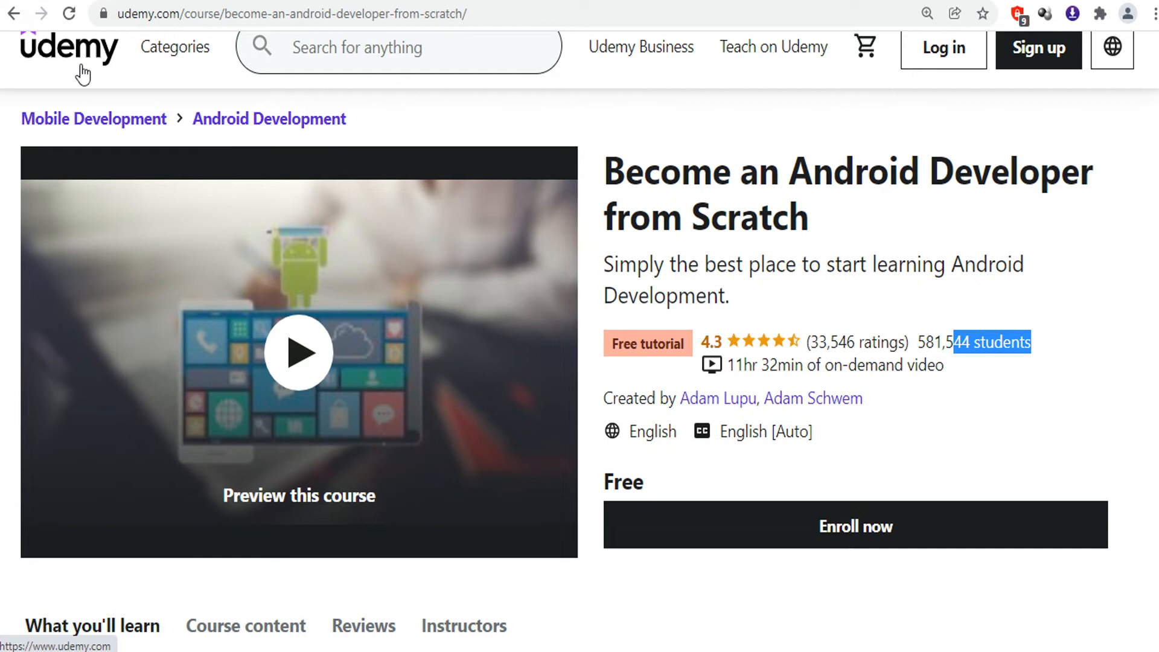
pyautogui.moveTo(911, 130)
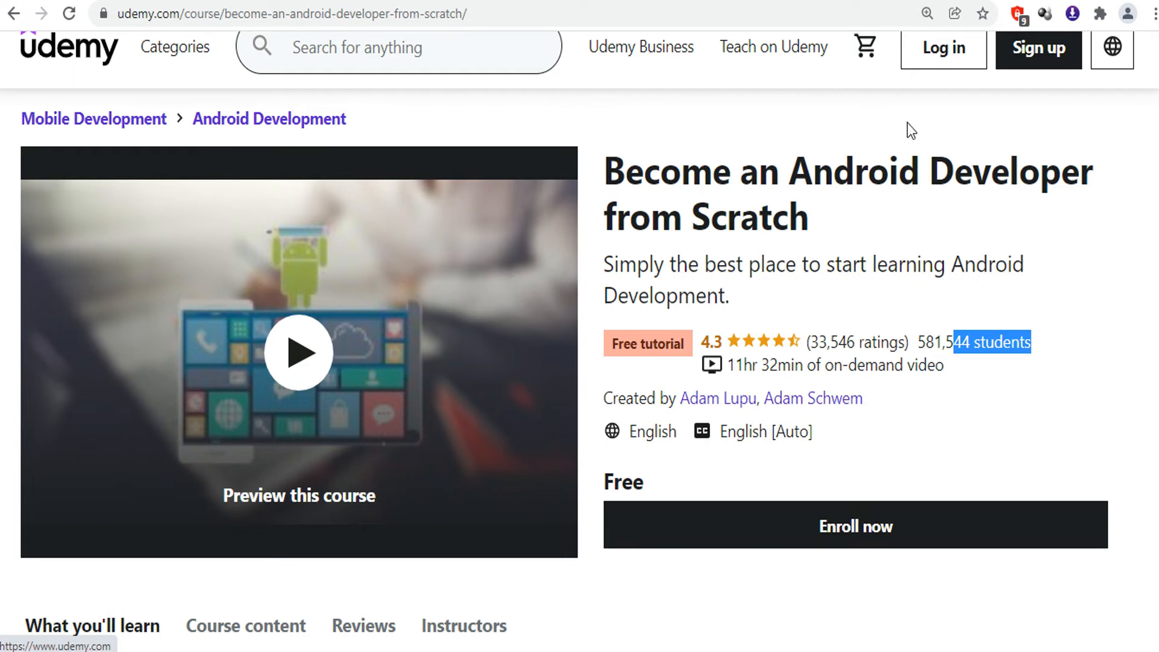
# Scroll past What you'll learn and the Description of Become an Android Developer from Scratch
pyautogui.scroll(-3)
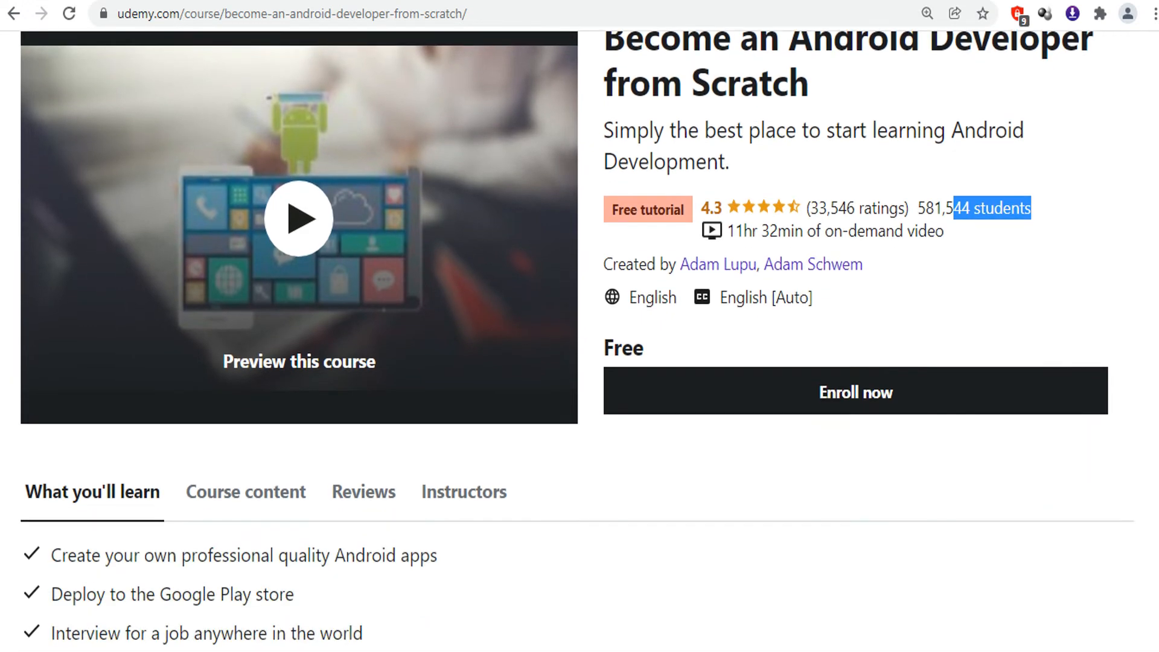
pyautogui.scroll(-3)
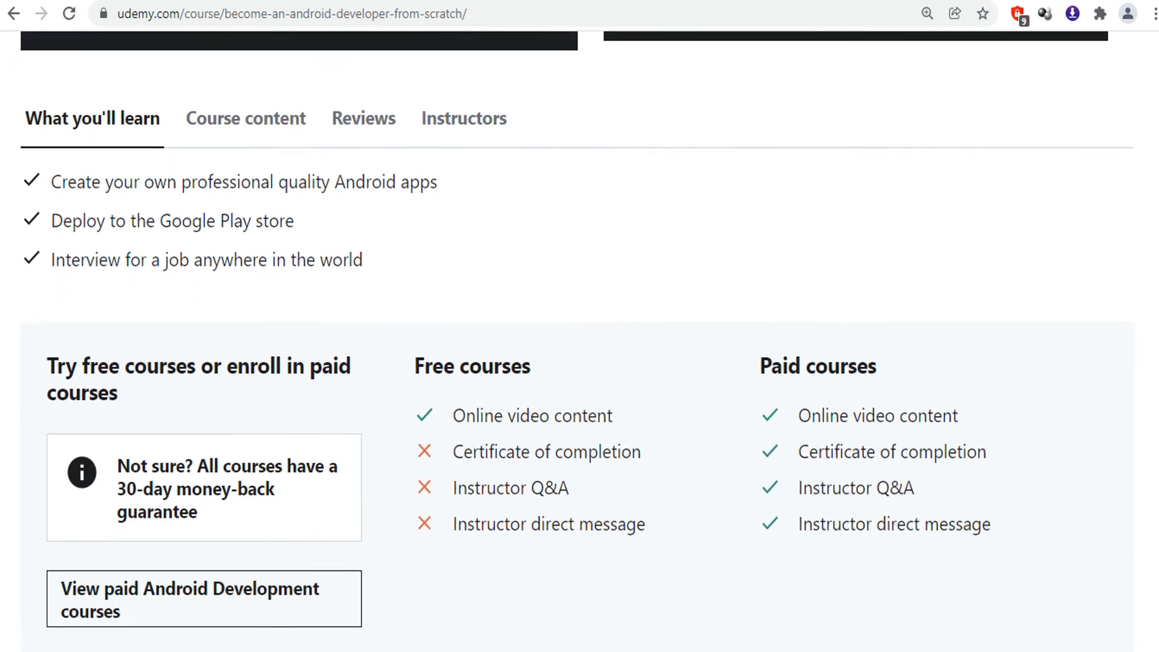
pyautogui.scroll(3)
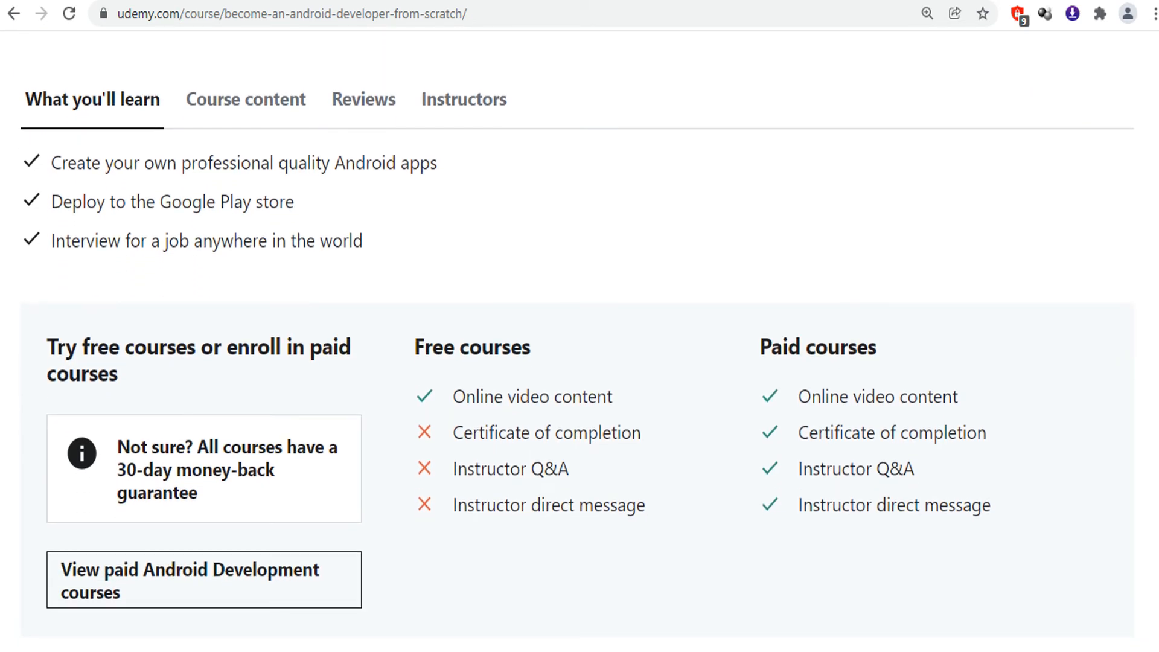
pyautogui.scroll(-3)
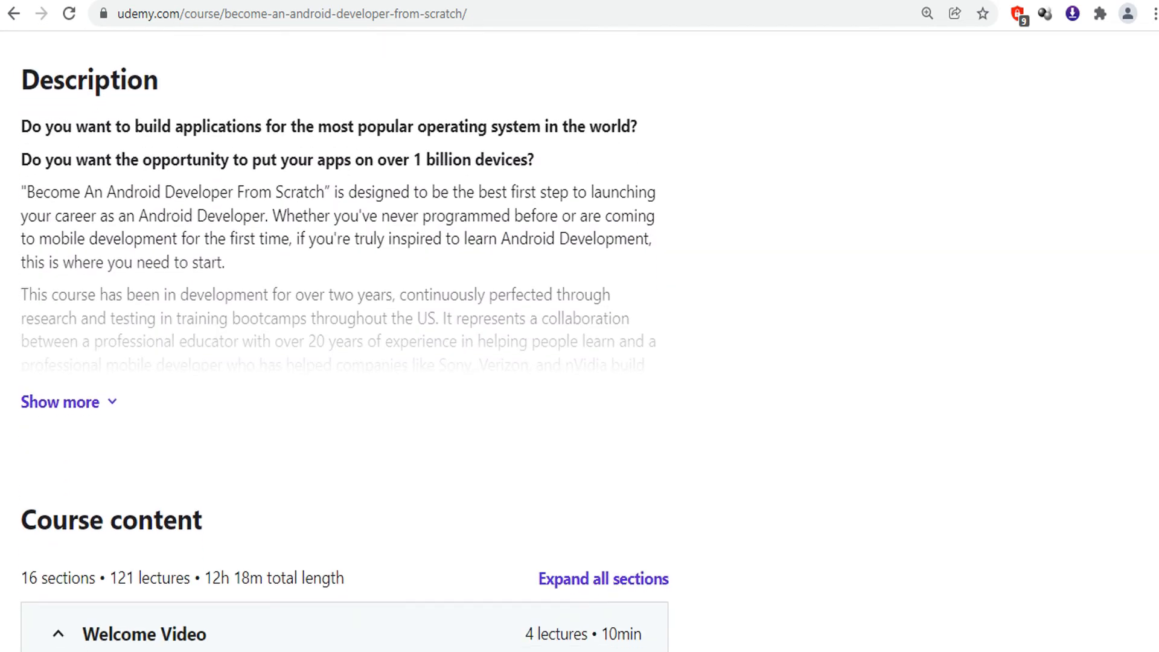
pyautogui.scroll(-3)
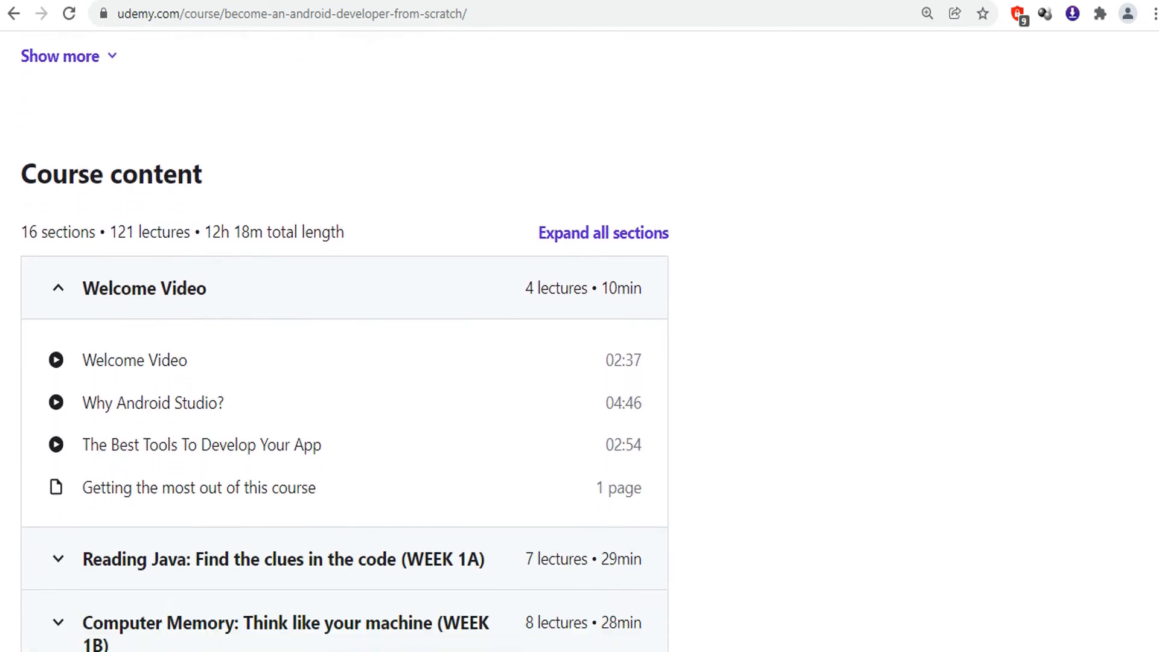
# Continue down through the Course content section list and its lectures
pyautogui.scroll(-3)
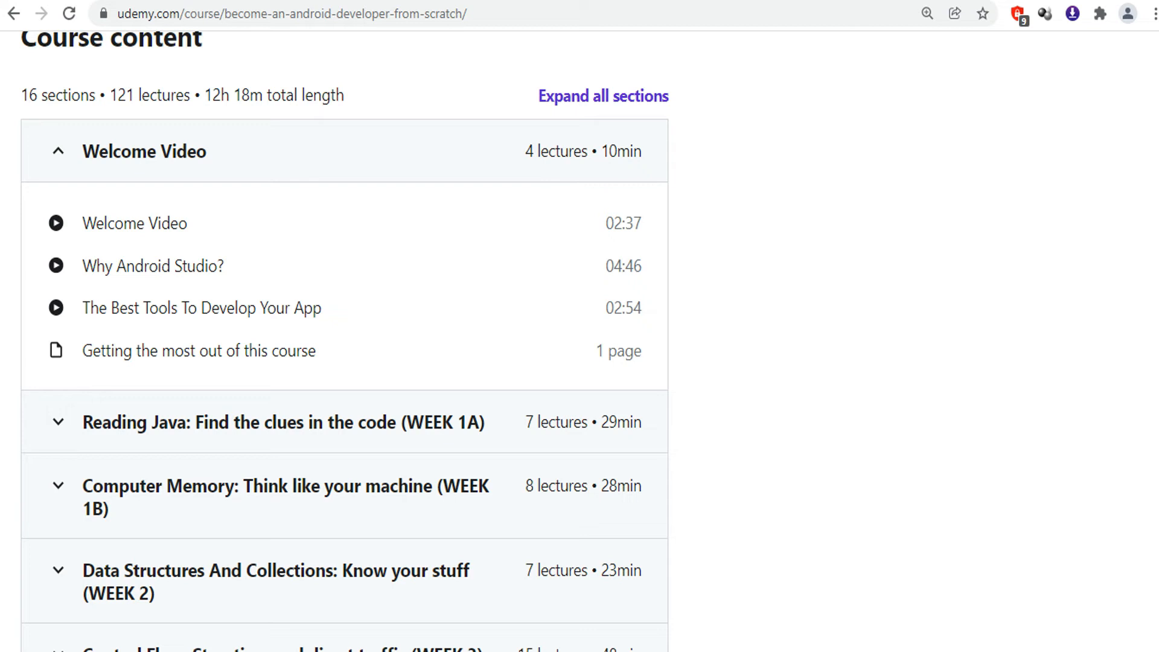
pyautogui.scroll(-3)
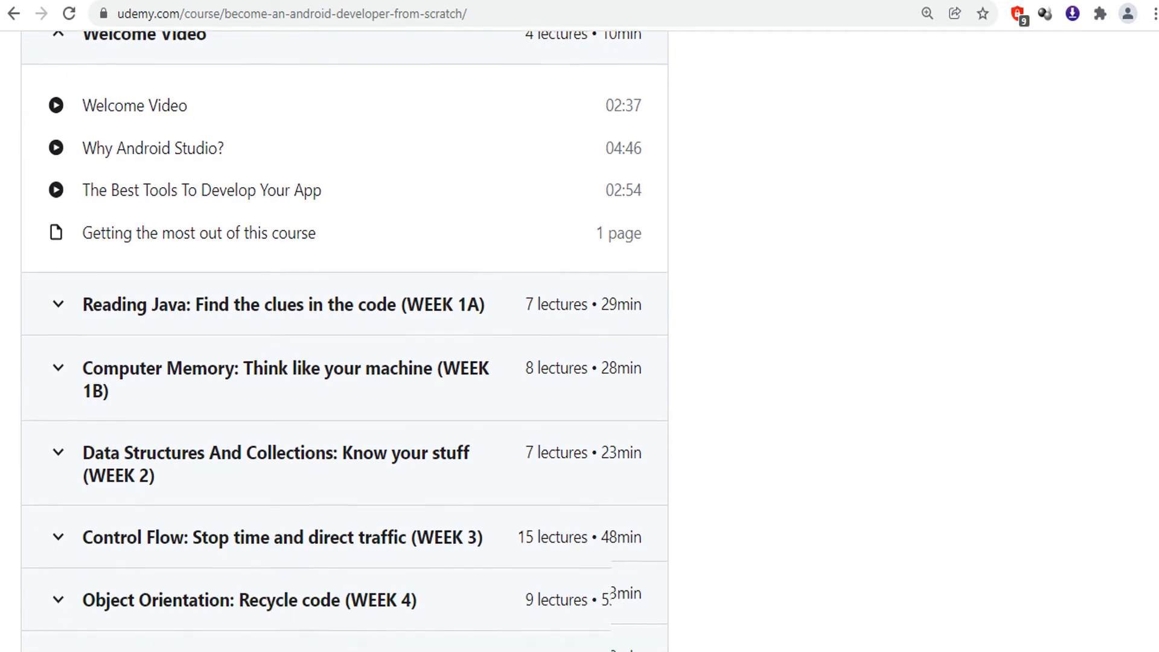
pyautogui.scroll(-3)
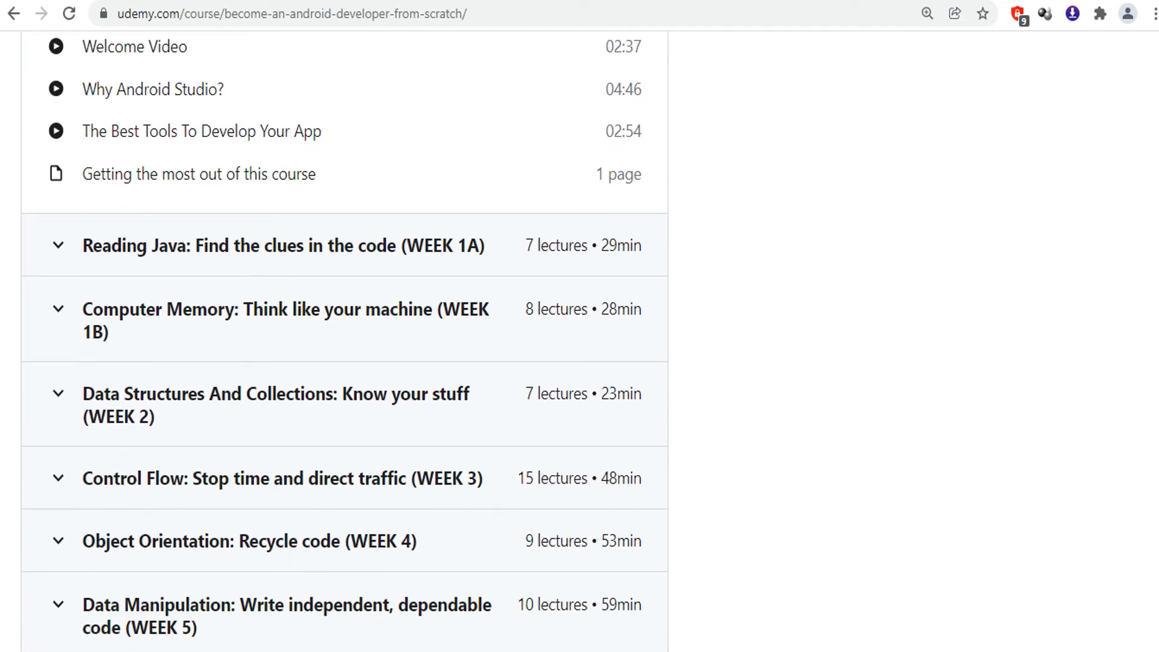
pyautogui.scroll(-3)
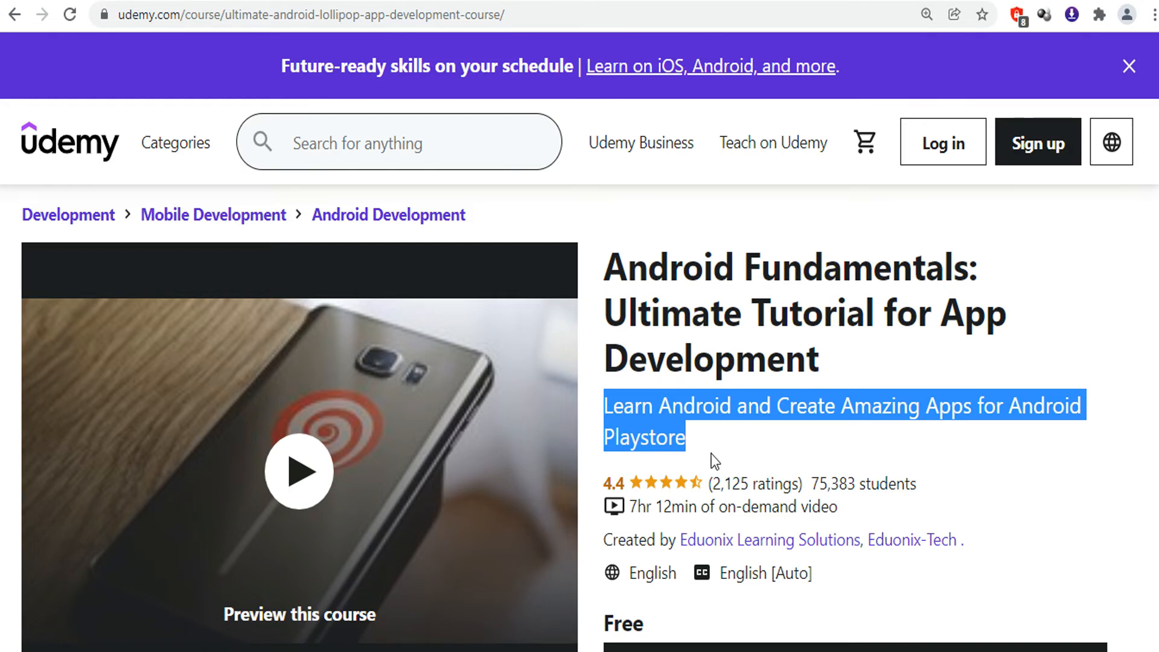
pyautogui.moveTo(801, 452)
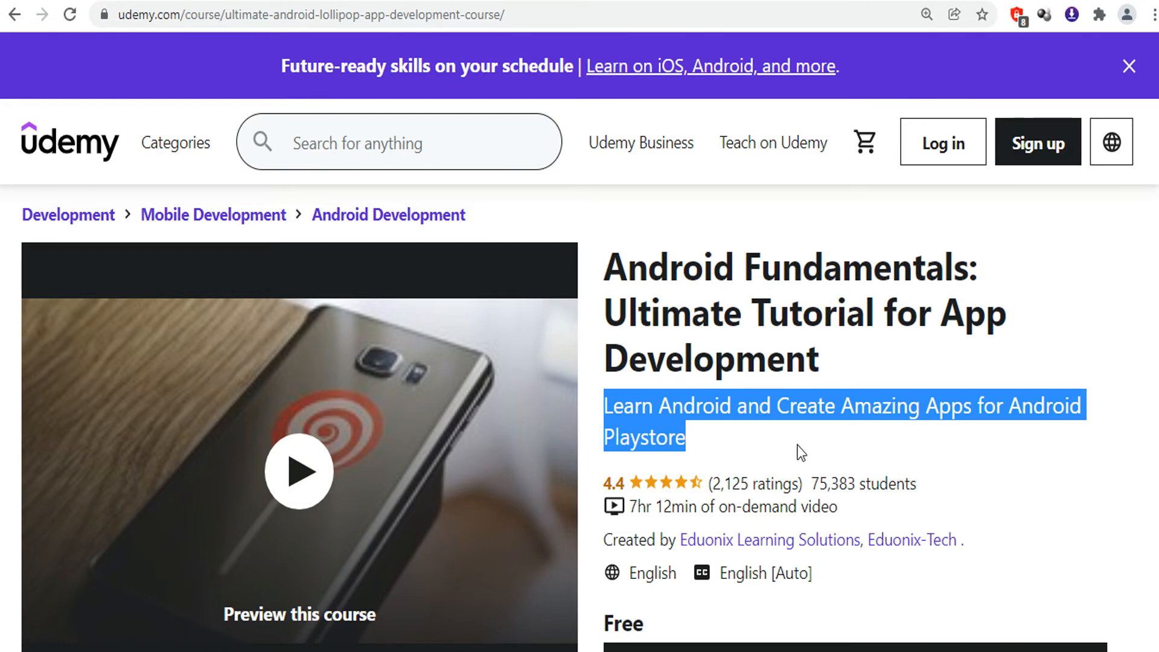
# Scroll to the Android Fundamentals course's What you'll learn list and highlight the Android concepts outcome
pyautogui.scroll(-3)
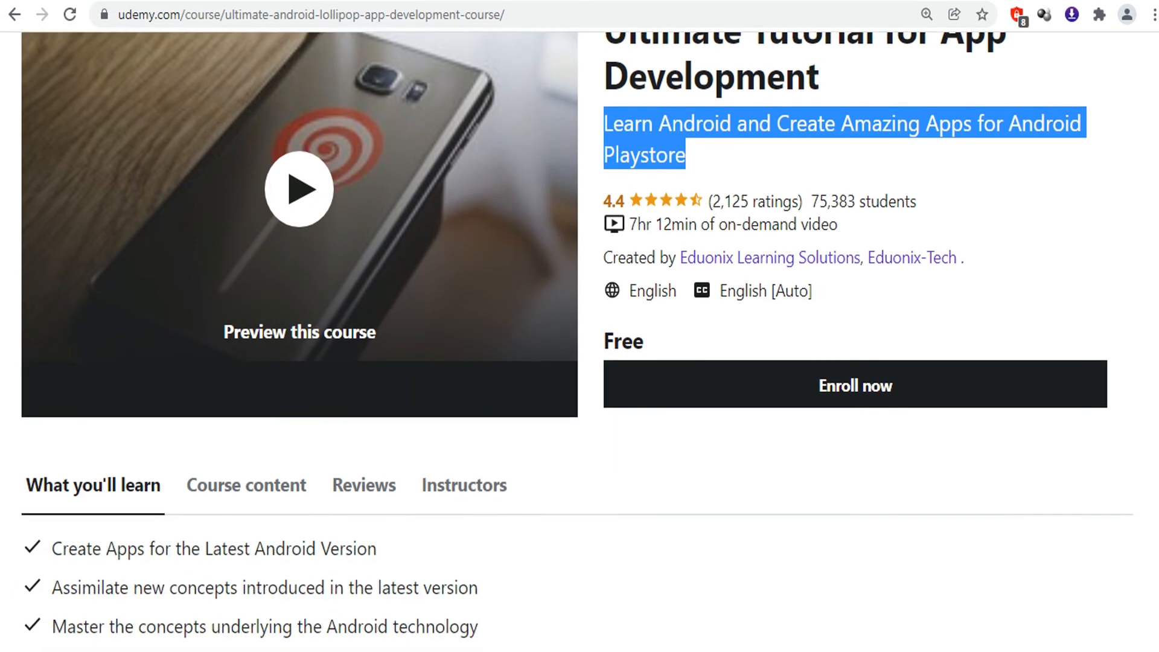
pyautogui.scroll(-3)
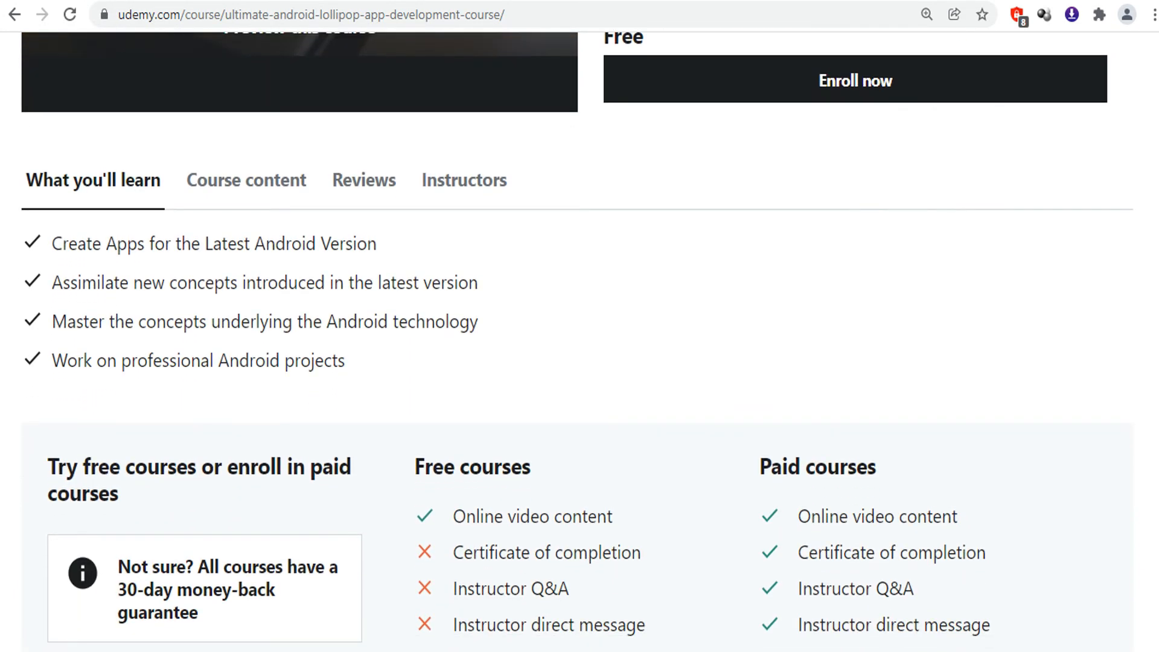
pyautogui.moveTo(225, 274)
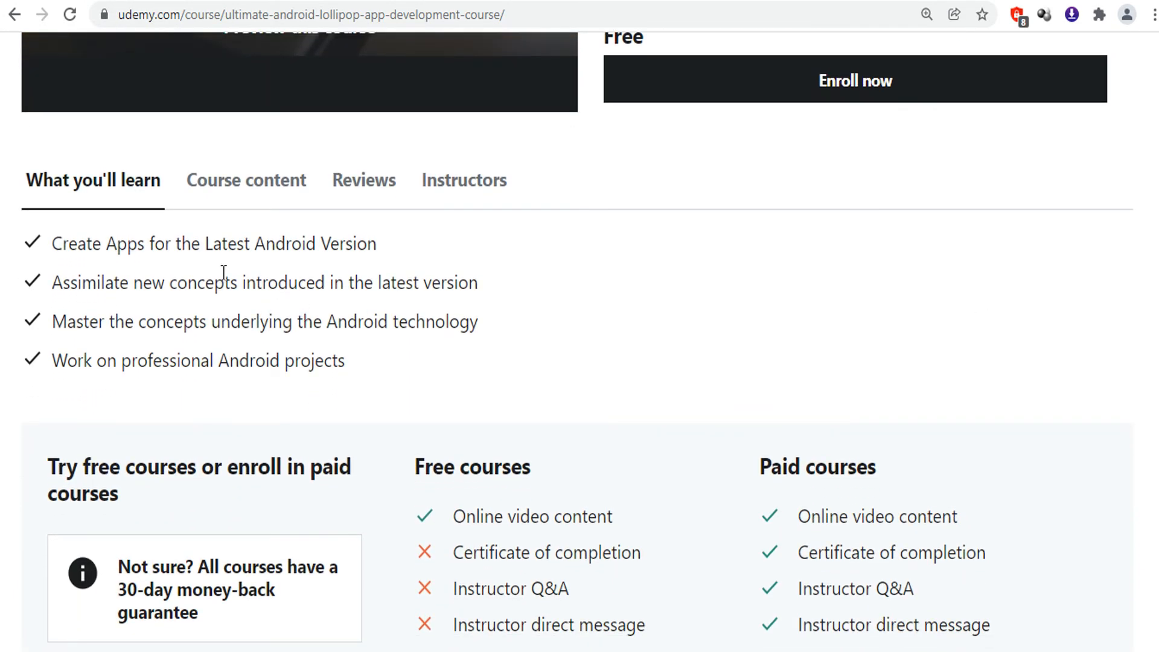
pyautogui.doubleClick(291, 243)
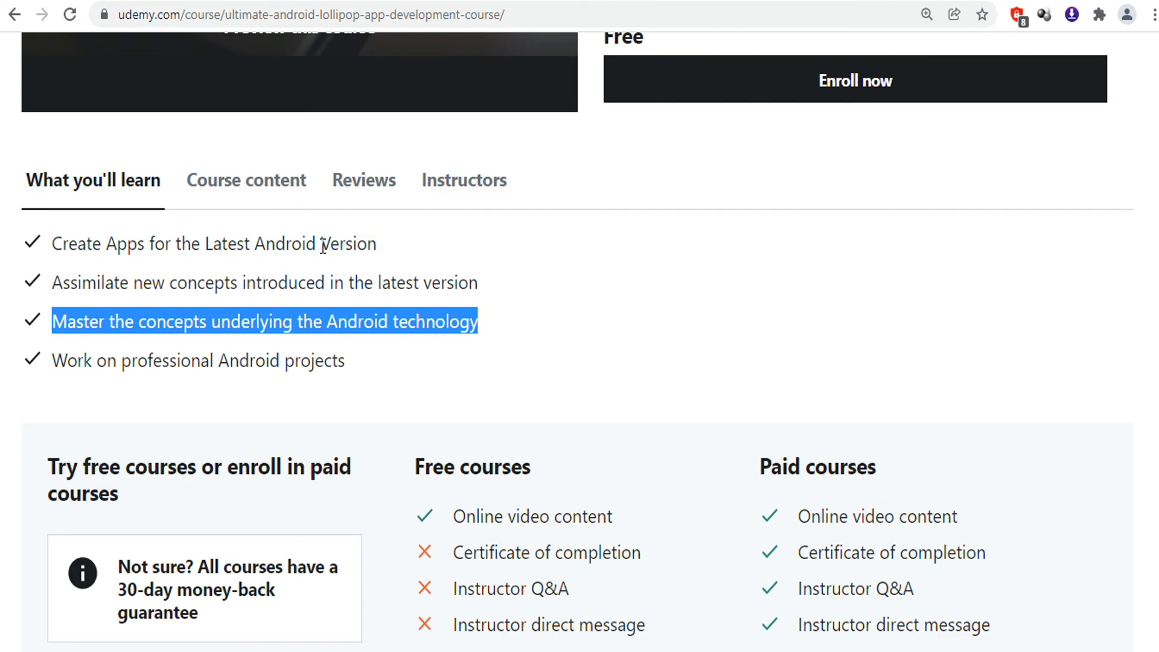
# Jump to Course content and scroll past the Description to the 13-section, 59-lecture listing
pyautogui.click(246, 180)
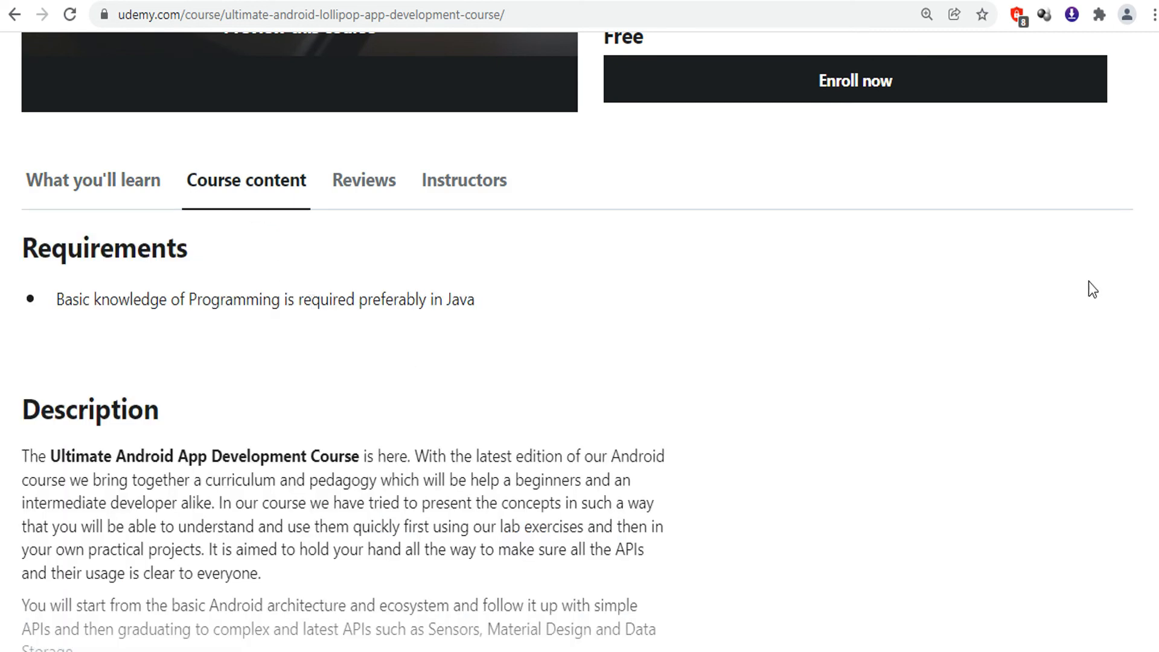
pyautogui.scroll(-3)
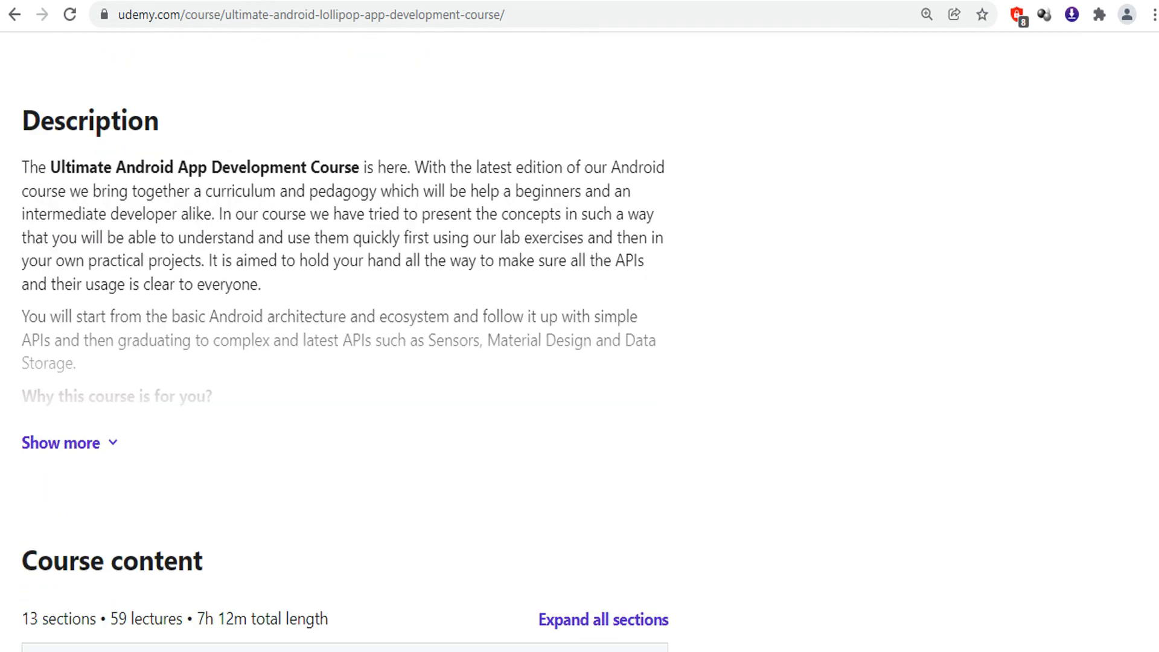
pyautogui.scroll(-3)
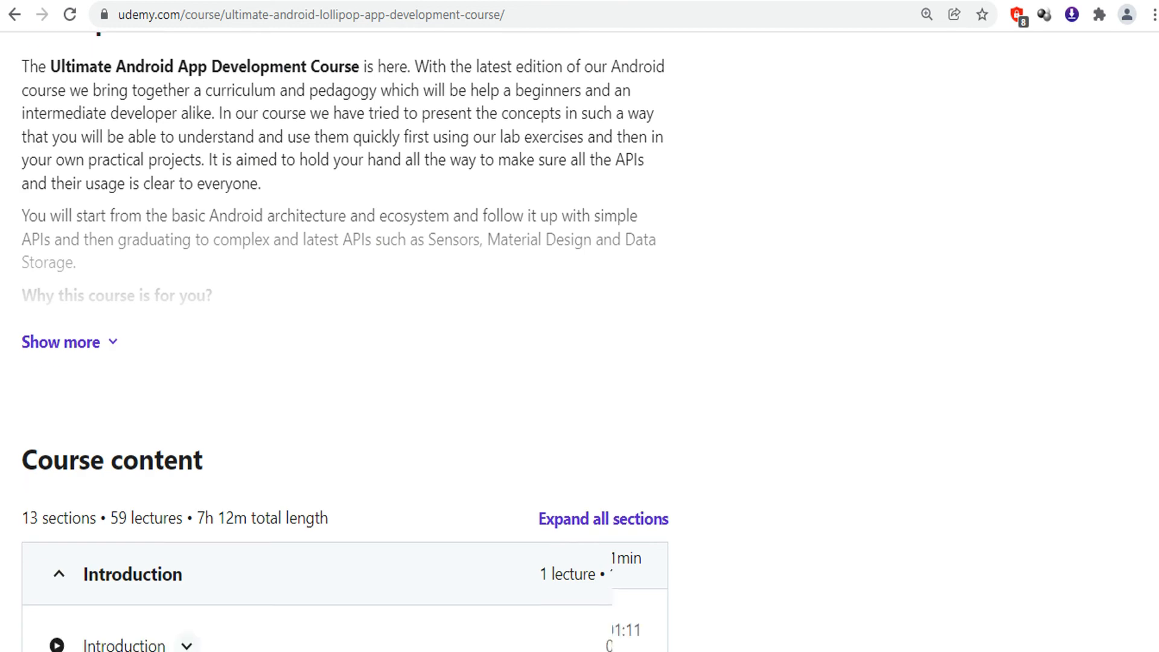
pyautogui.scroll(-3)
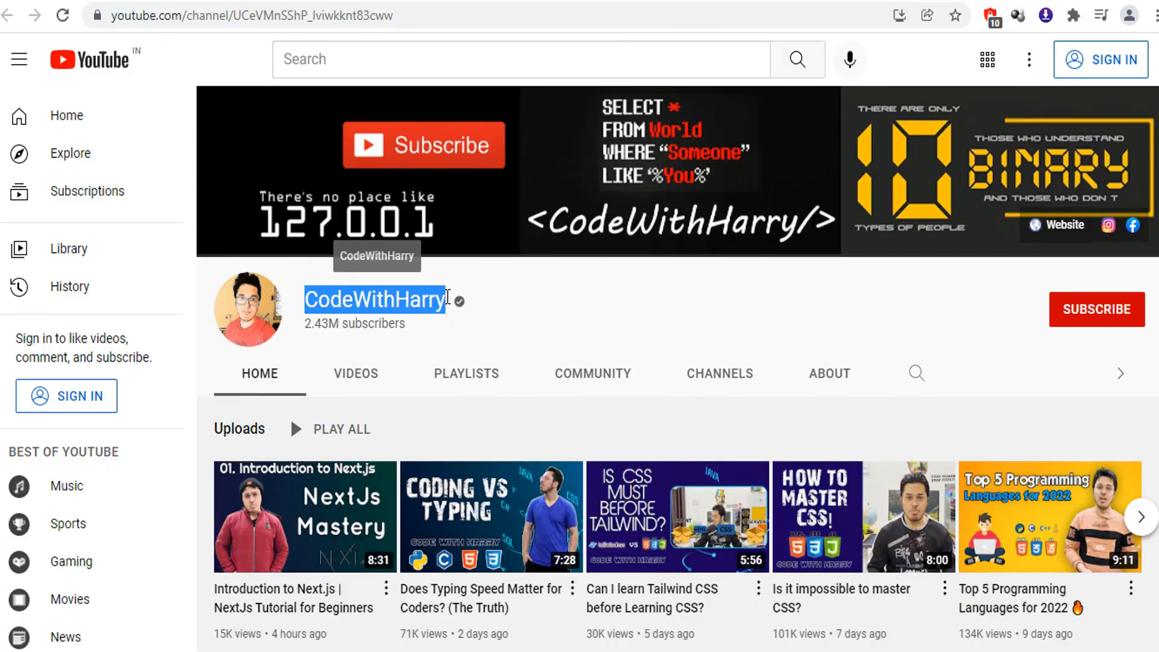
# From the channel's Playlists tab, open the Android Development Tutorial For Beginners video and scroll to its title
pyautogui.click(466, 373)
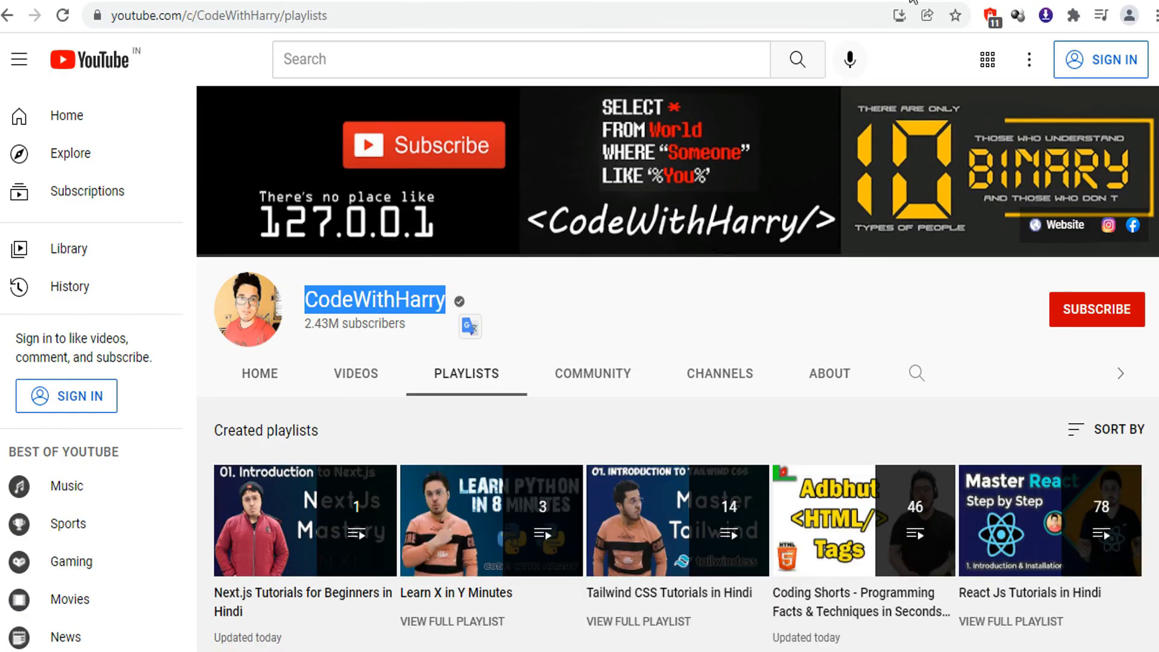
pyautogui.click(305, 519)
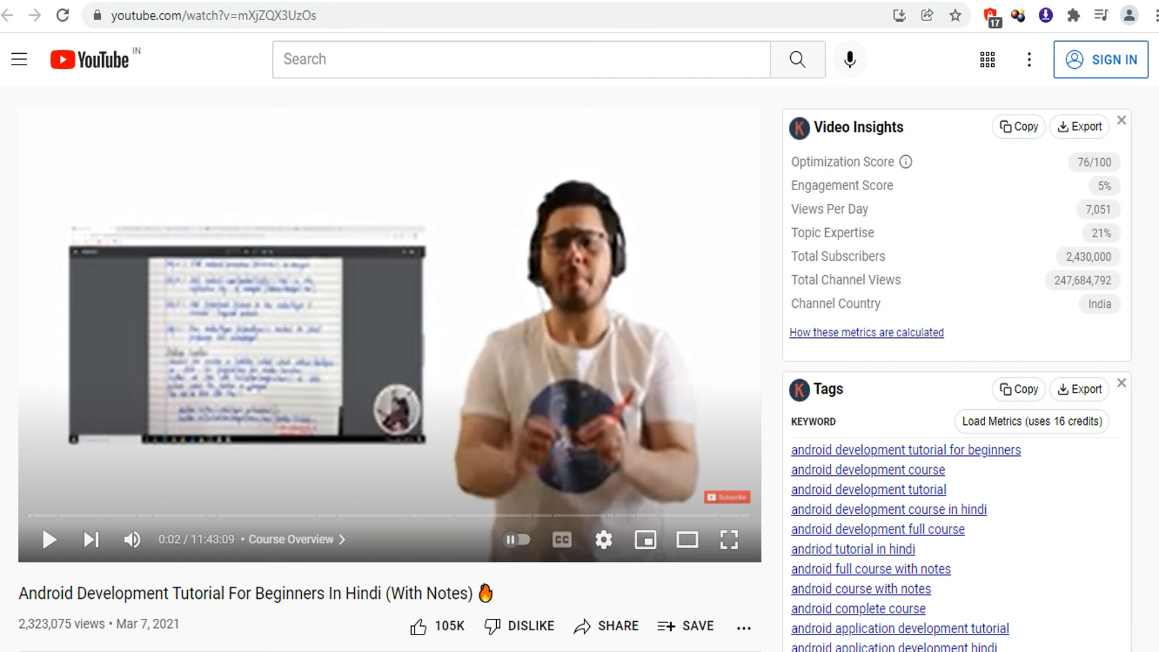
pyautogui.scroll(-3)
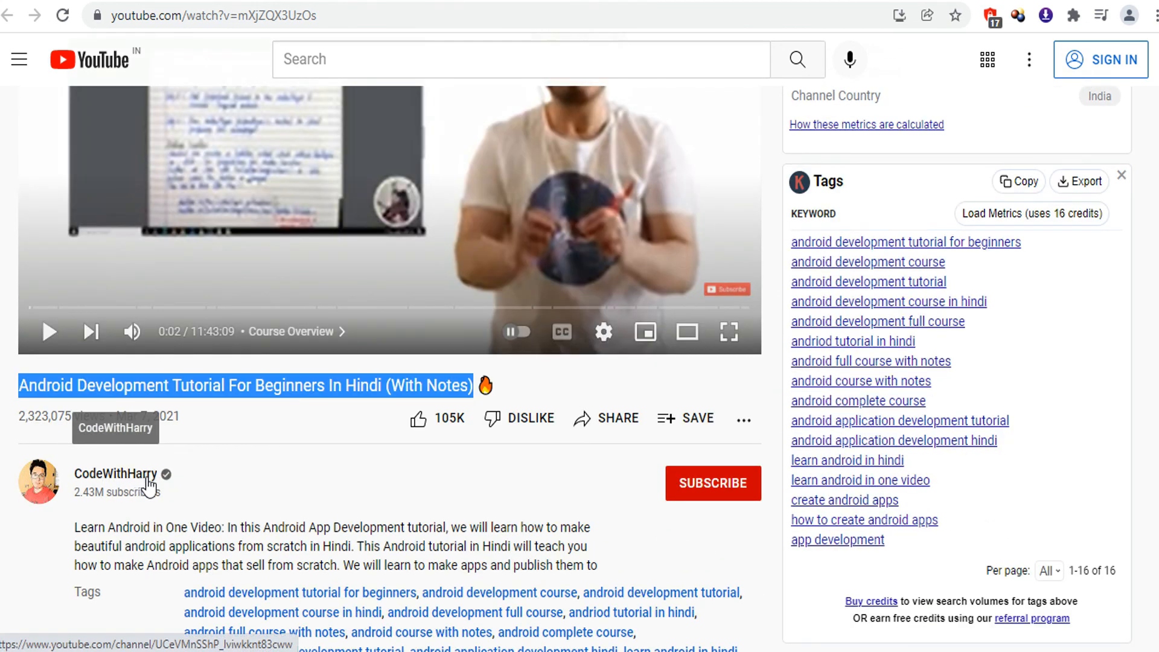